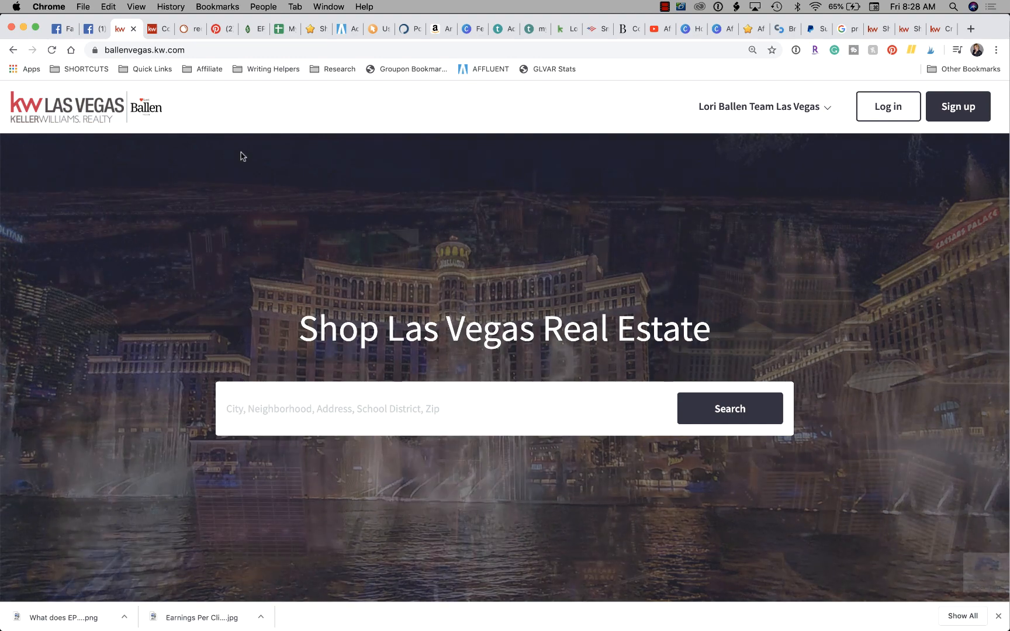
Step: On the Facebook tab, scroll to the app-promo video post and play it
click(89, 28)
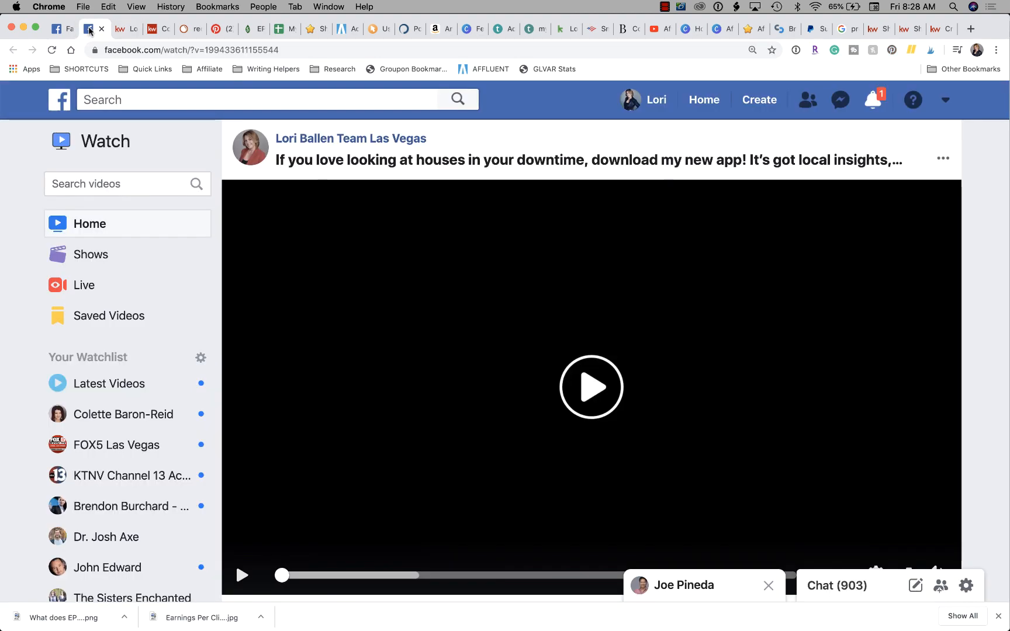
scroll(down, 3)
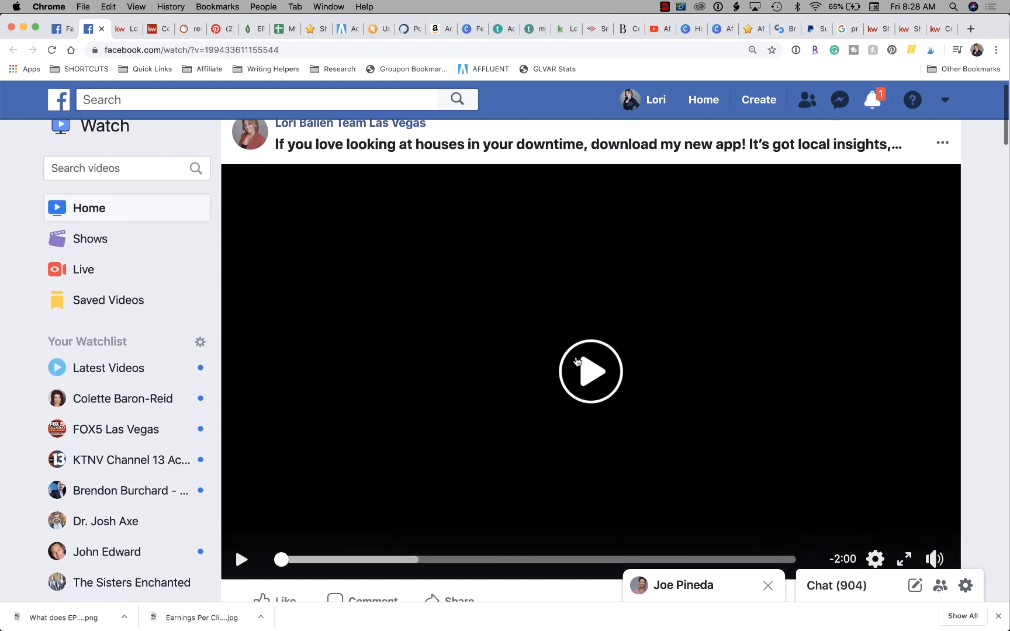
click(590, 372)
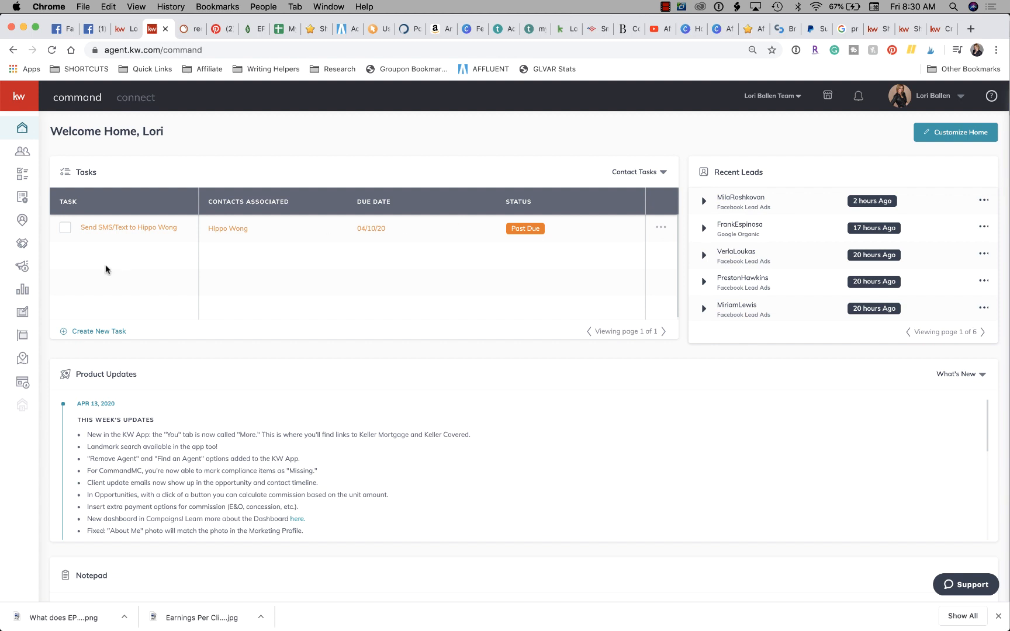
Step: Open the Campaigns dashboard from the left sidebar
click(22, 267)
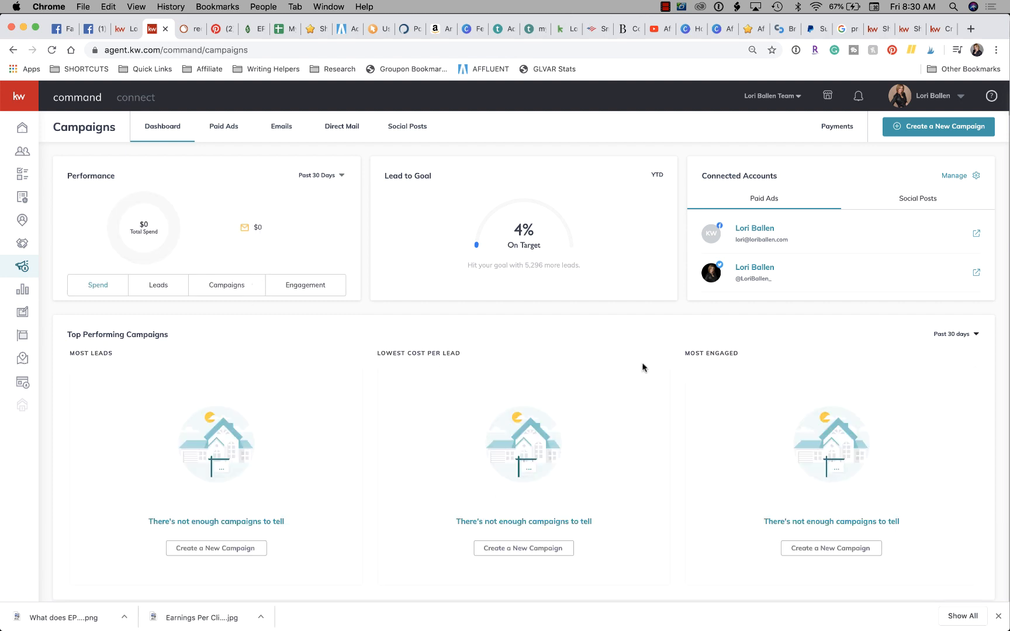
mouse_move(541, 111)
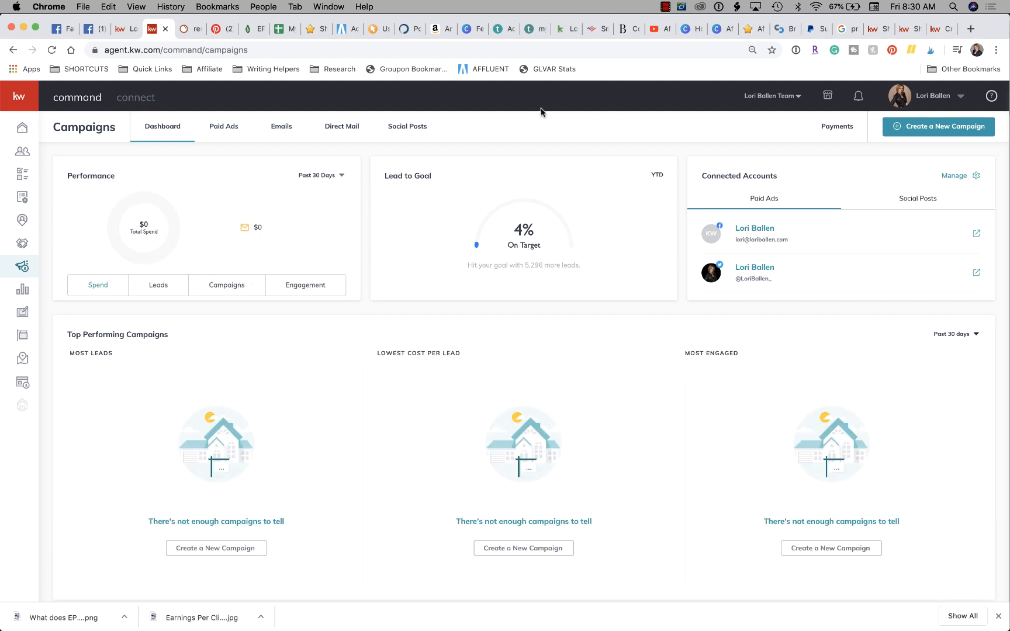
mouse_move(417, 131)
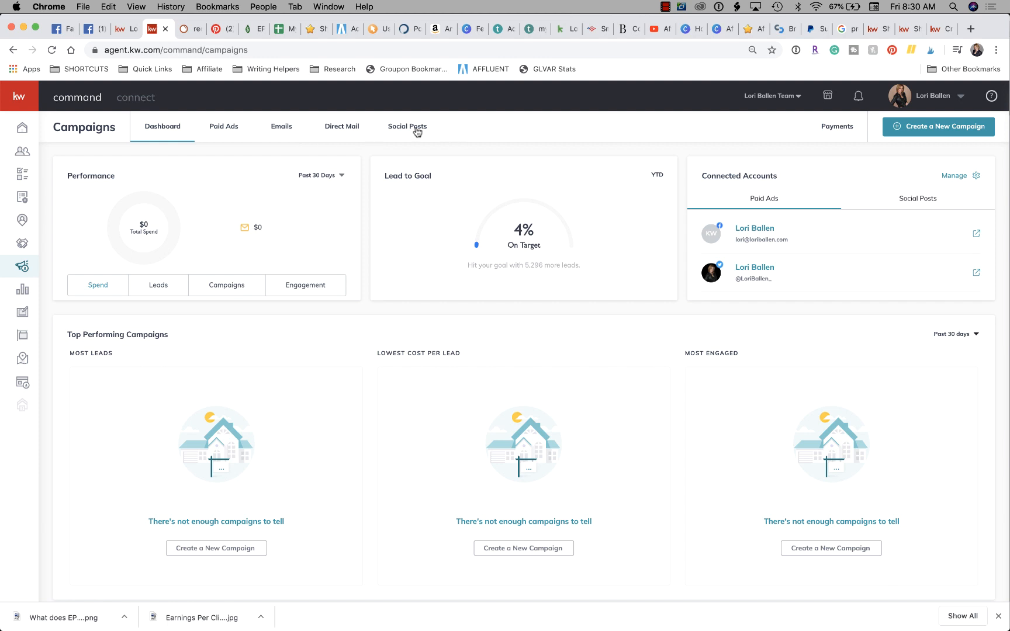
Step: View this week's scheduled social posts and browse down to Suggested Quick Posts
click(407, 127)
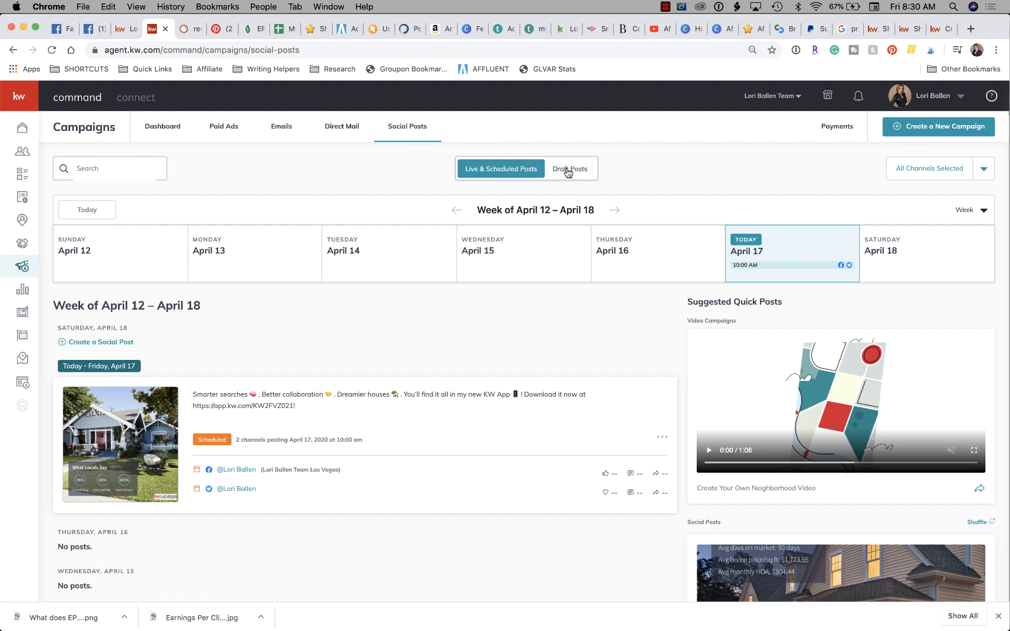
scroll(down, 3)
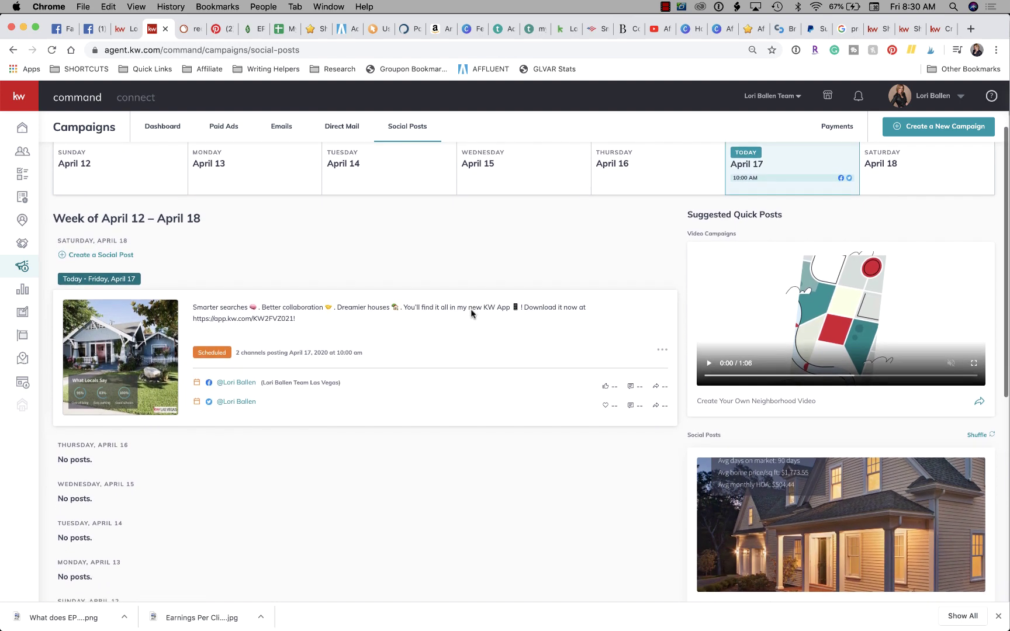
scroll(down, 3)
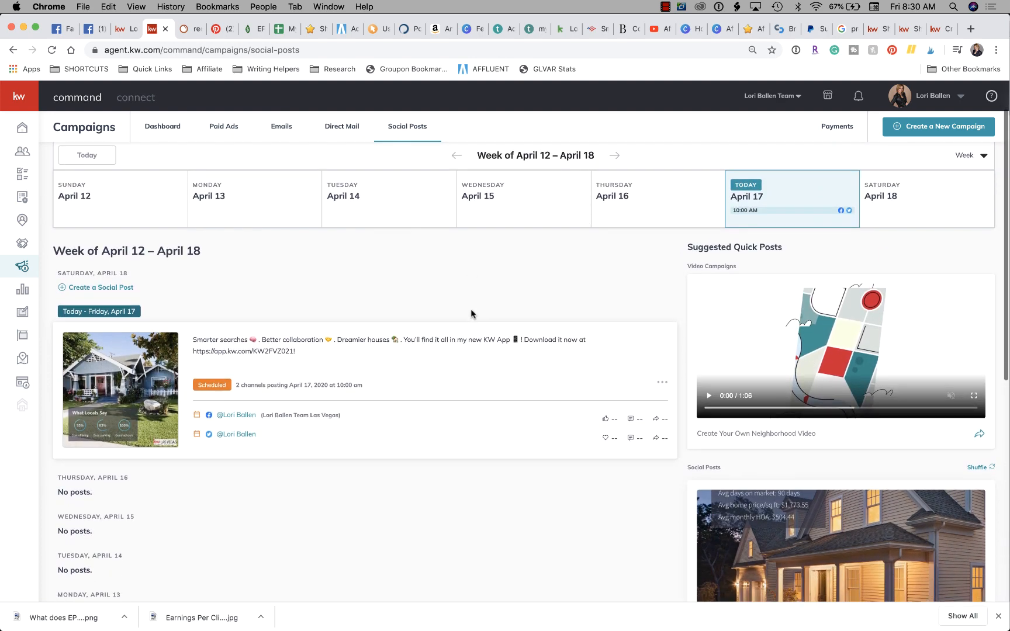
scroll(down, 3)
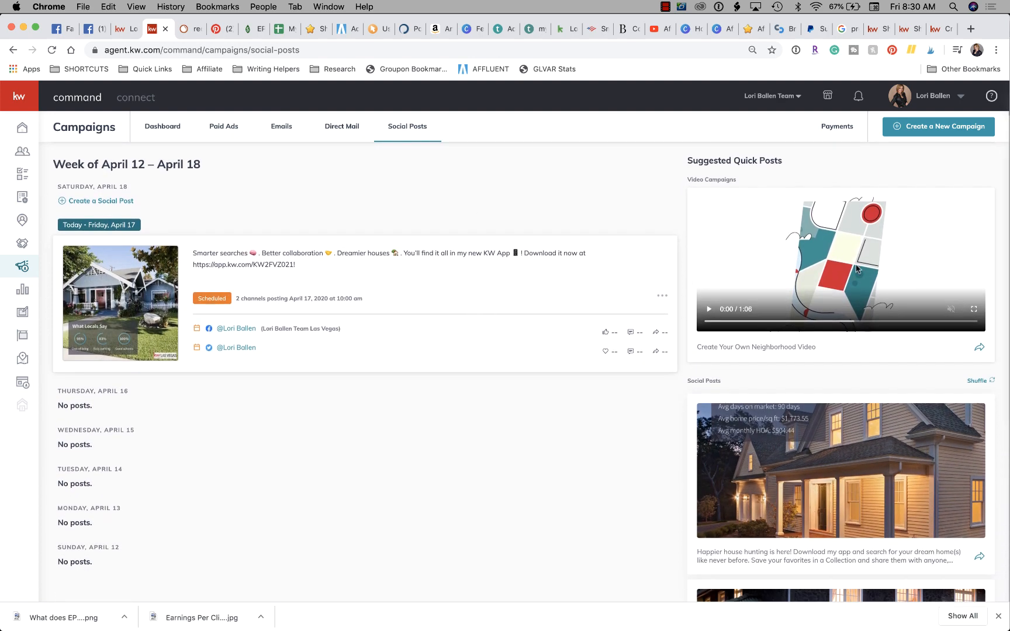
scroll(down, 3)
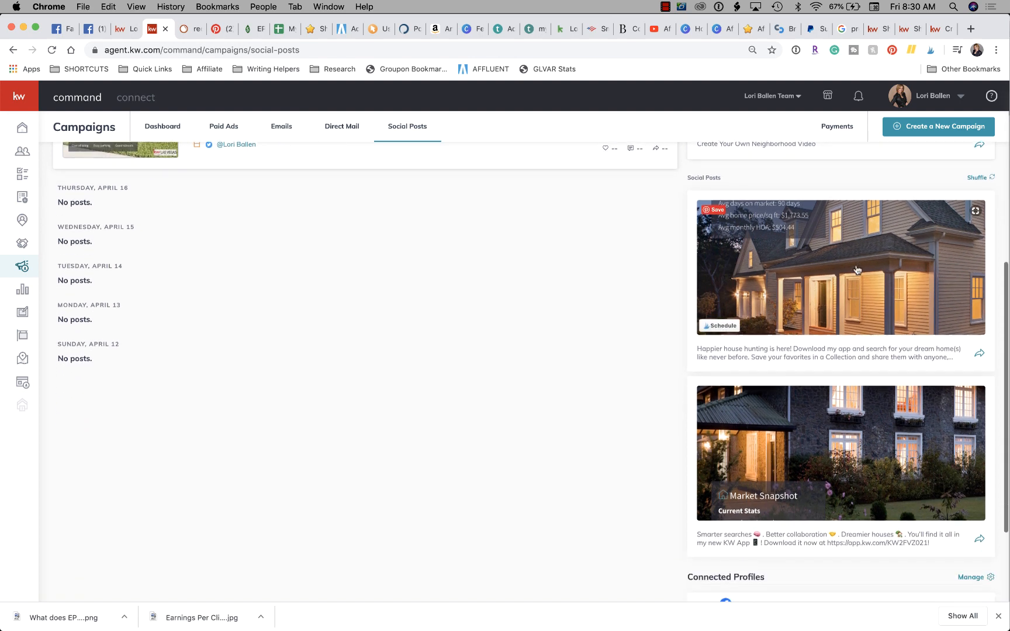
scroll(down, 3)
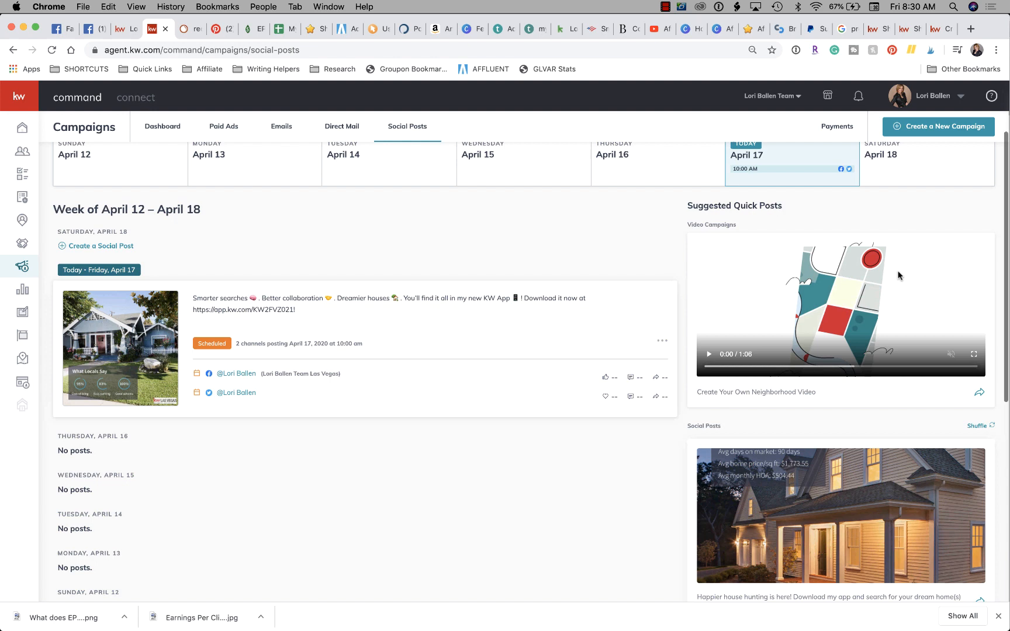
scroll(down, 3)
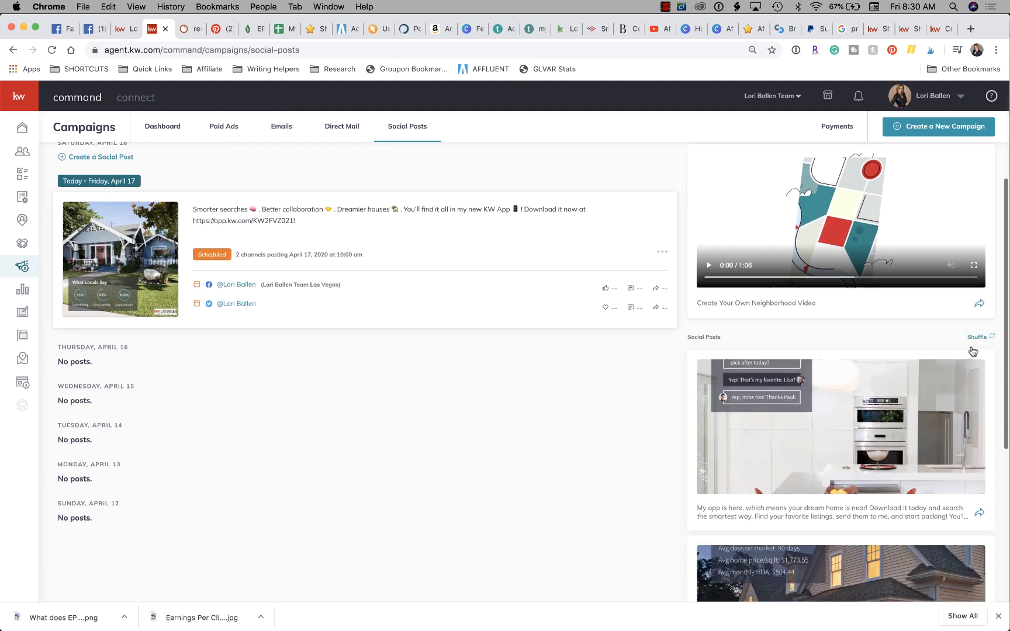
scroll(down, 3)
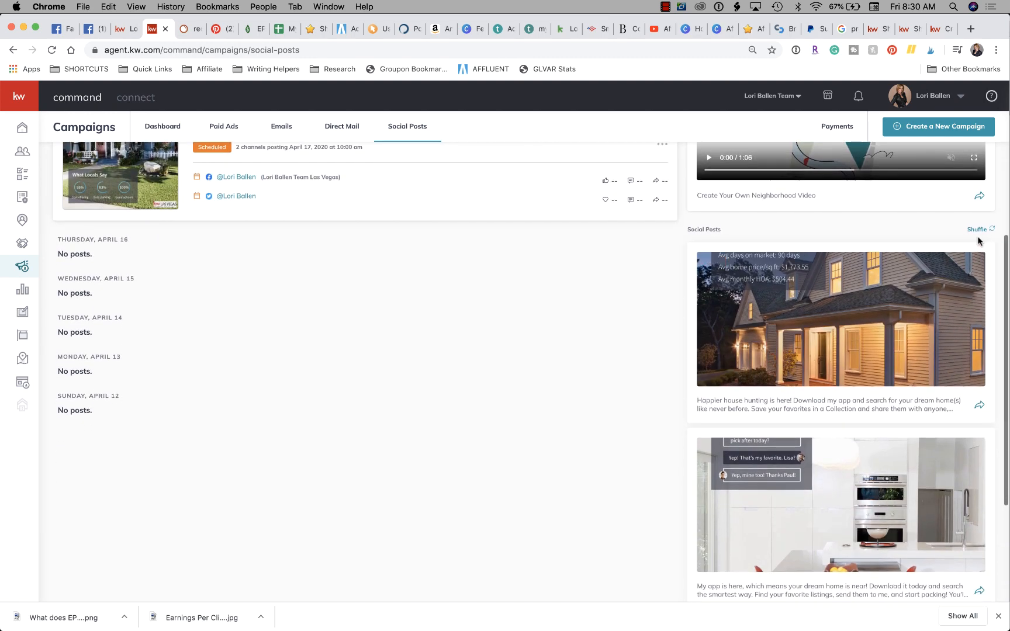
scroll(down, 3)
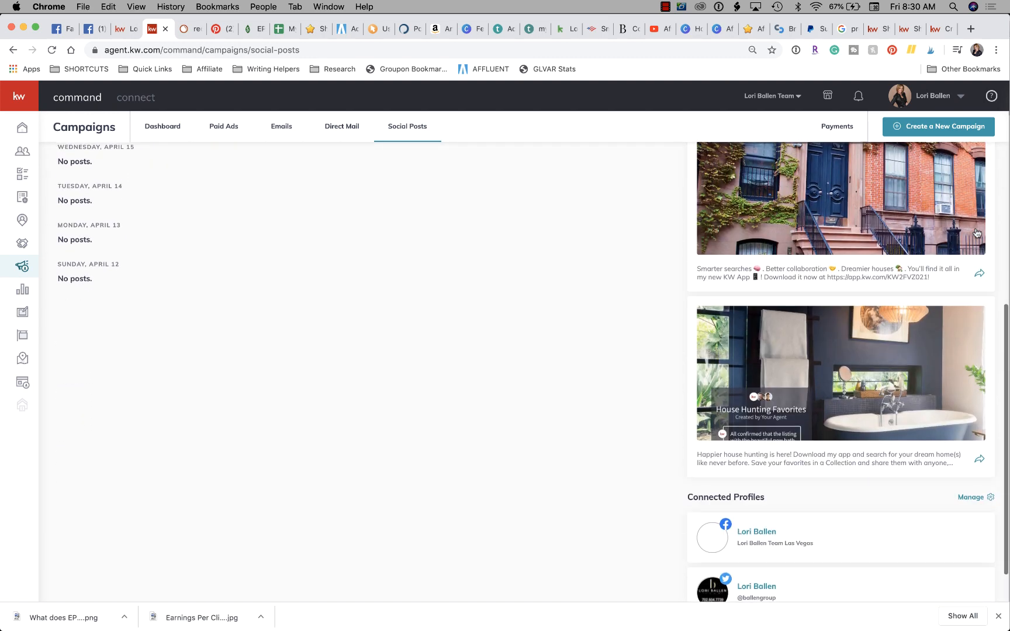
scroll(down, 3)
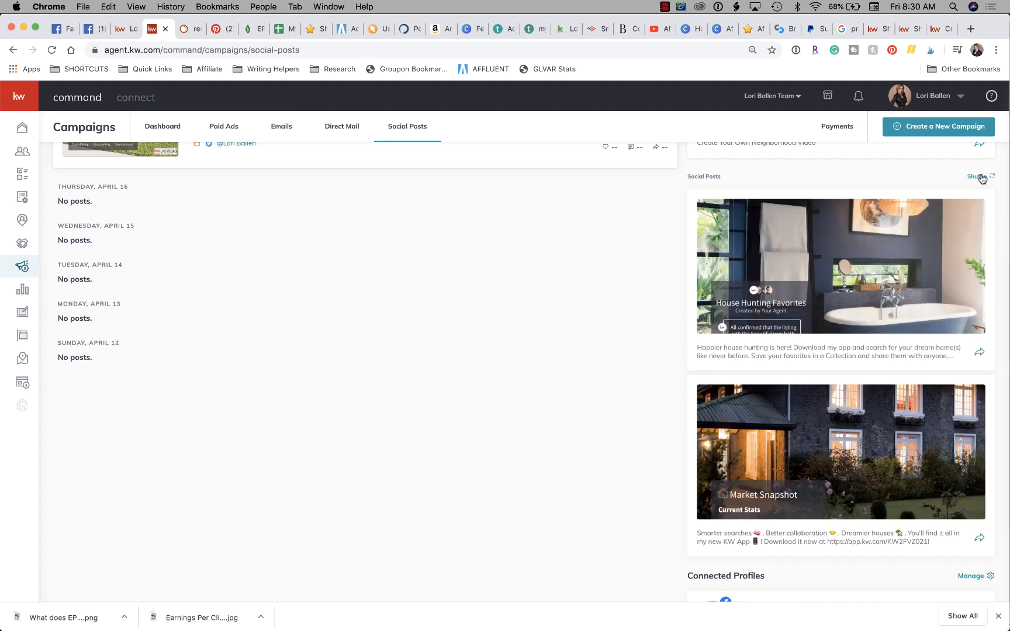
Step: Shuffle the Suggested Quick Posts four times to get new suggestions
click(985, 176)
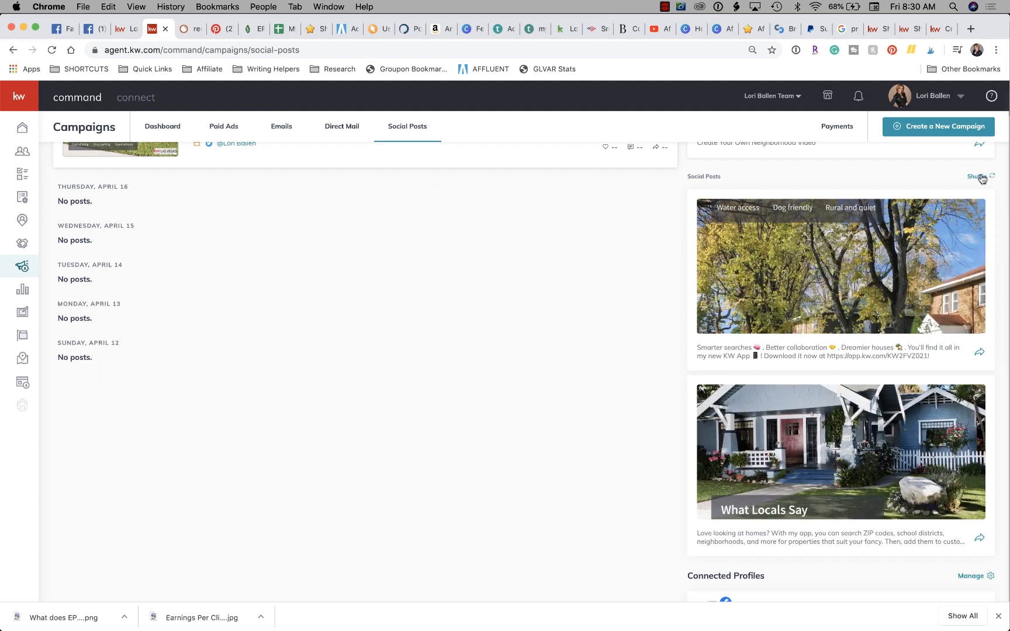
click(993, 175)
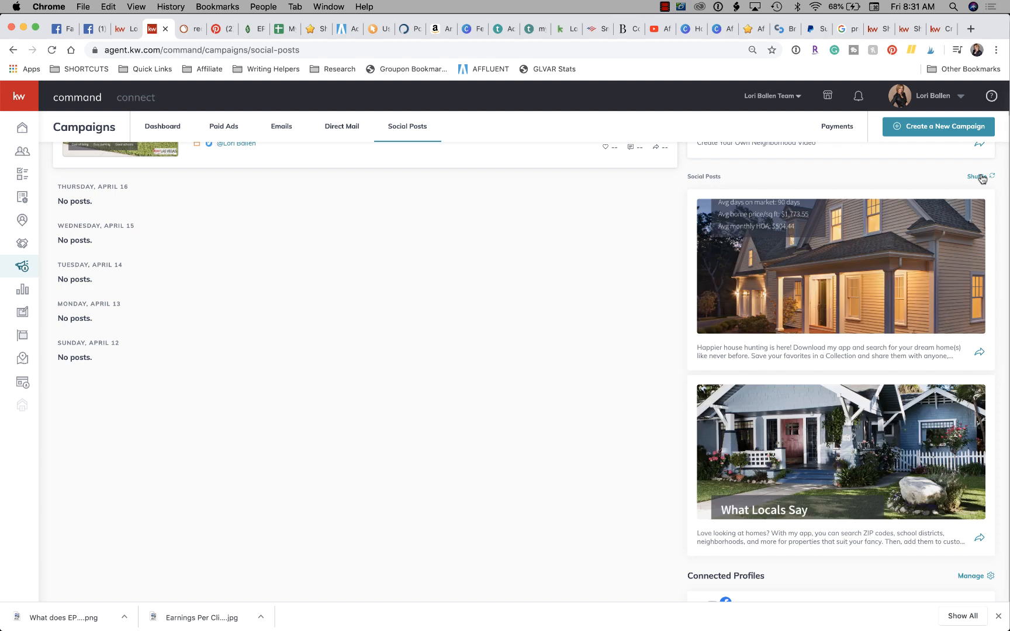
click(993, 177)
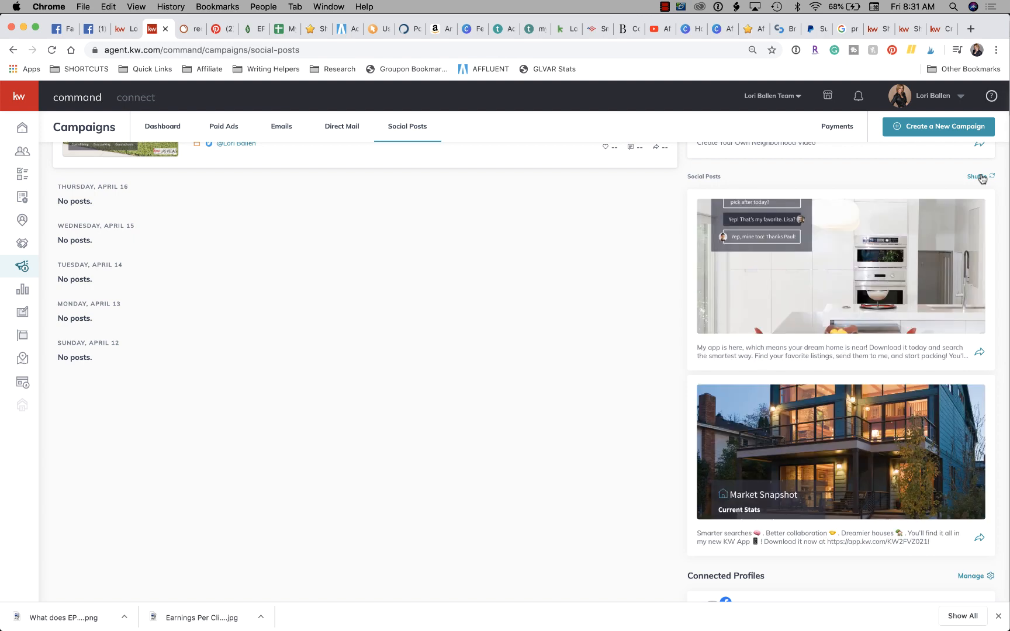
click(986, 176)
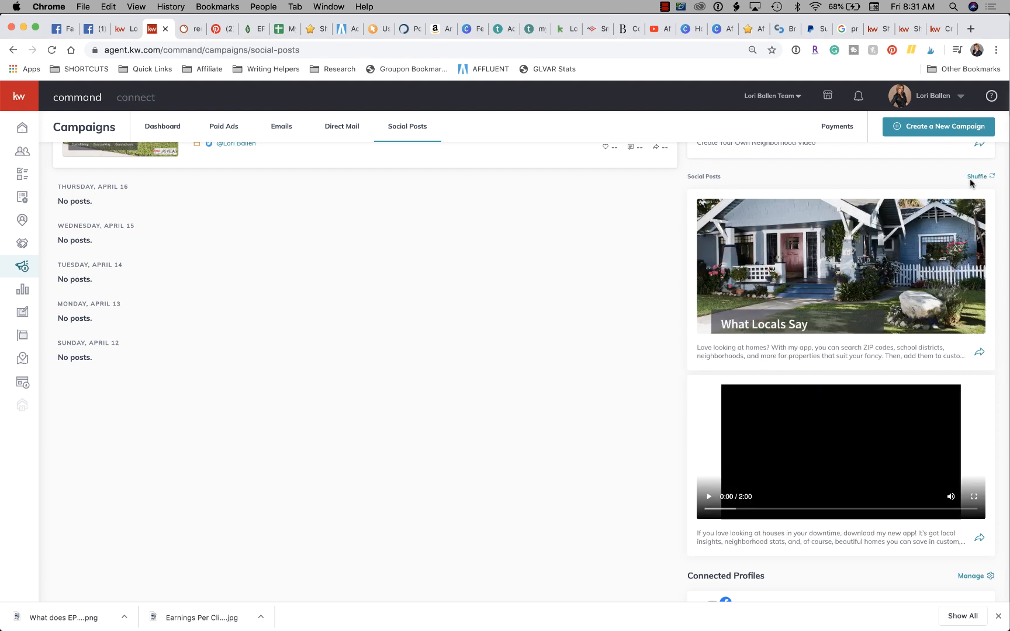
Step: Play the app-promo video suggestion and scroll down past it to the connected profiles
scroll(down, 3)
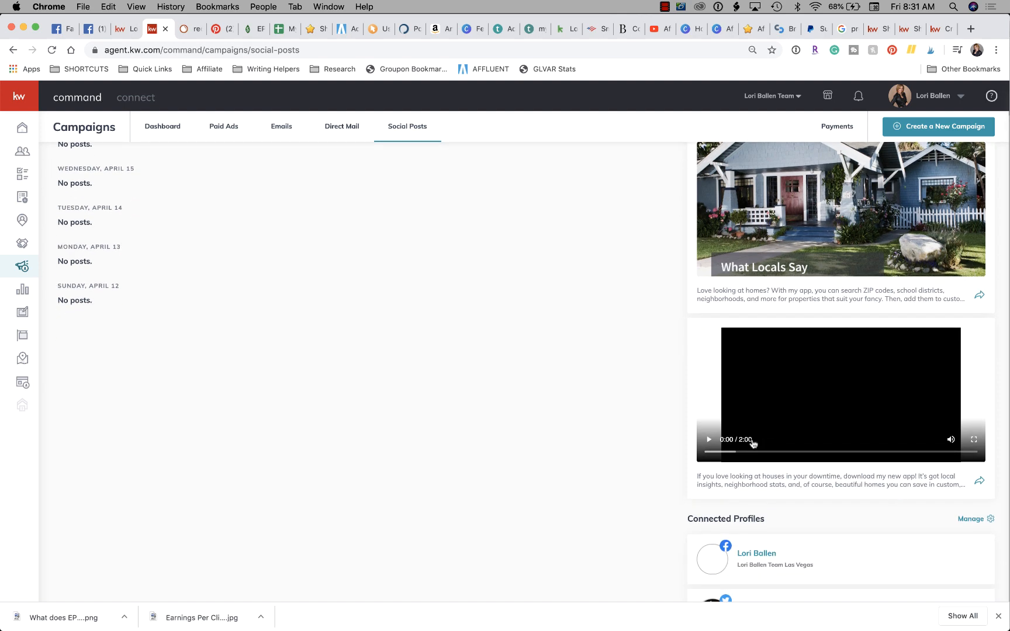
click(708, 439)
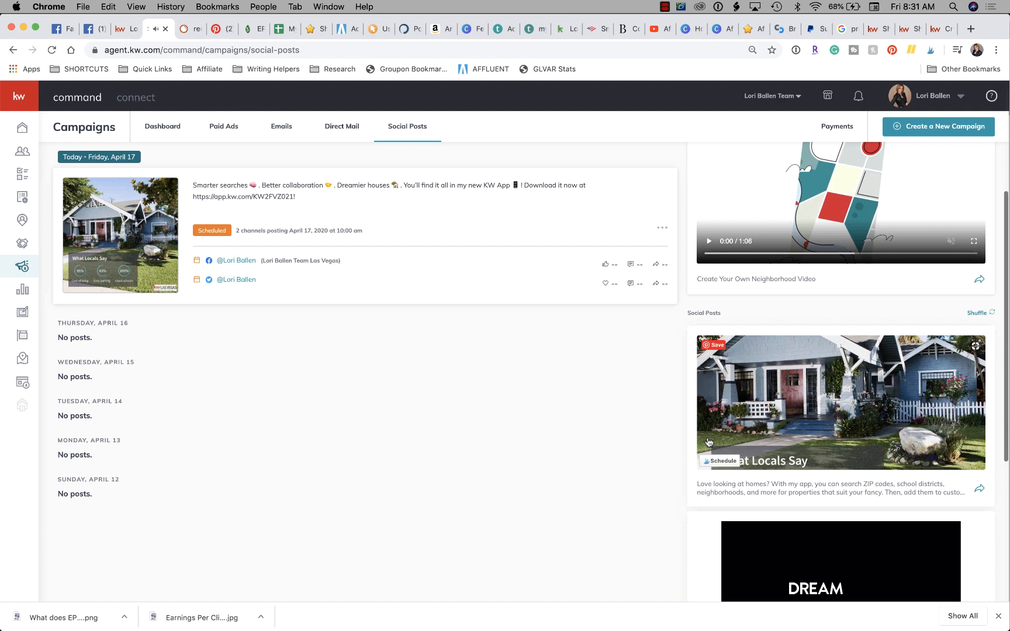
scroll(down, 3)
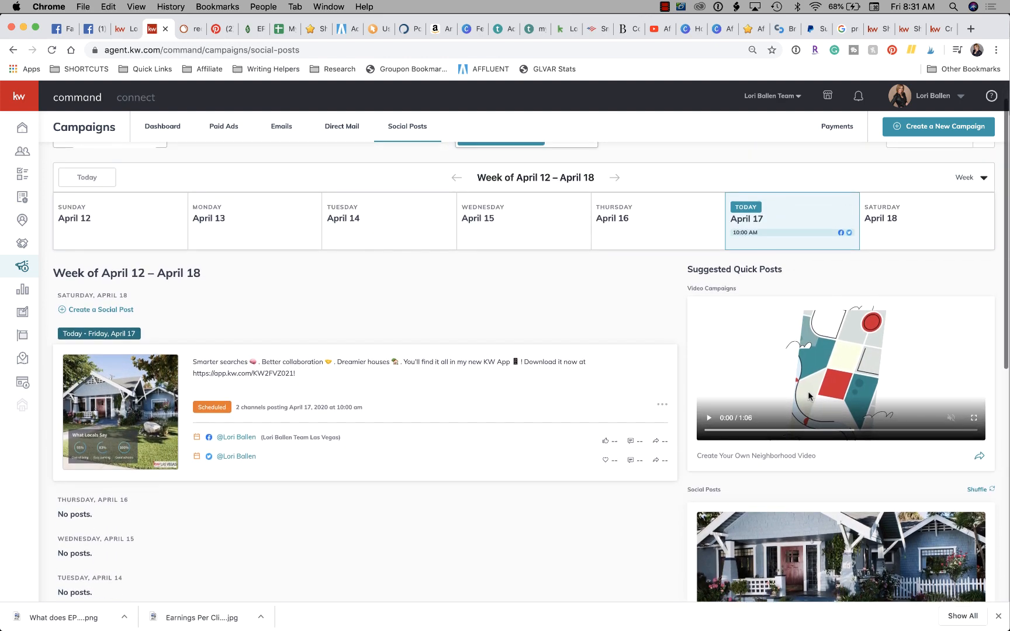
scroll(down, 3)
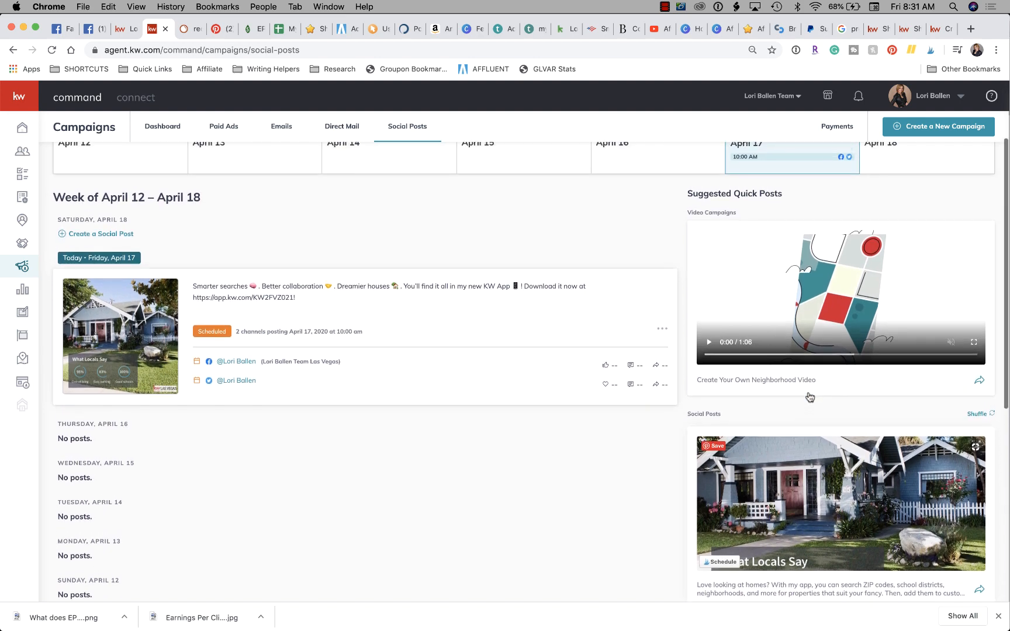
scroll(down, 3)
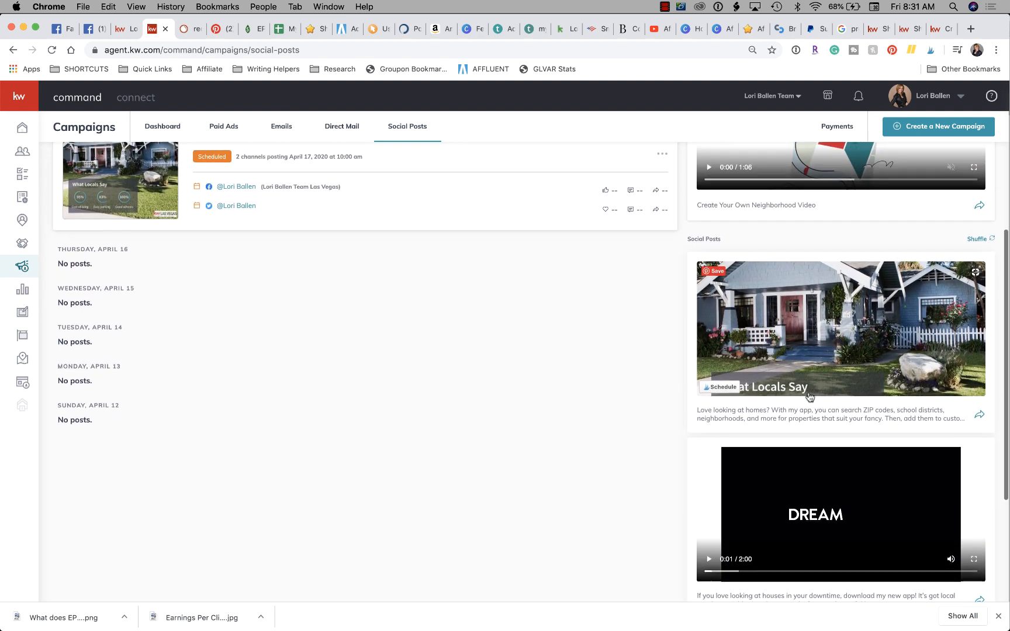
scroll(down, 3)
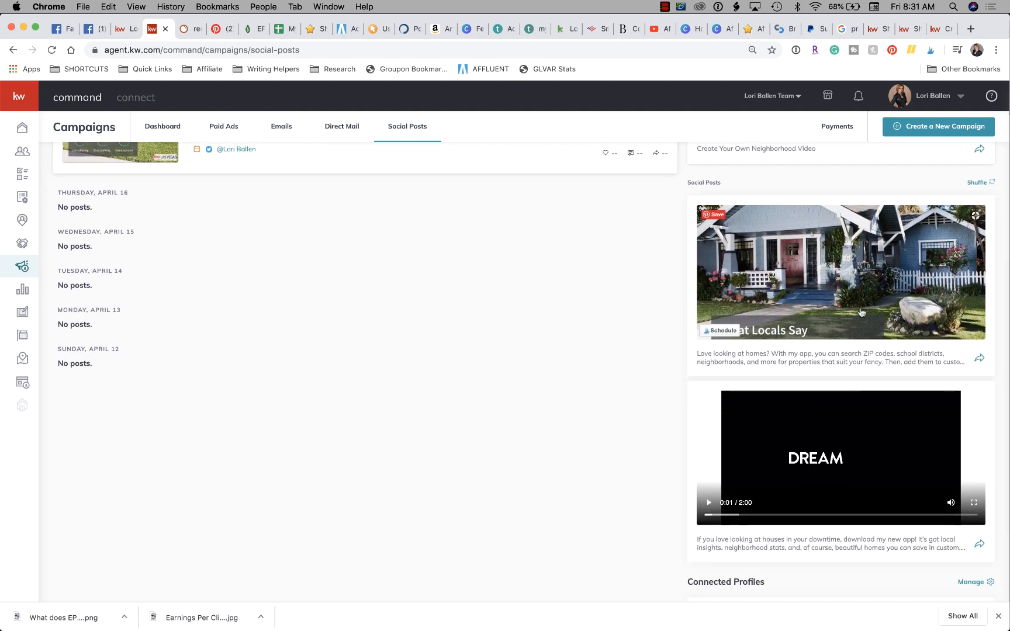
scroll(down, 3)
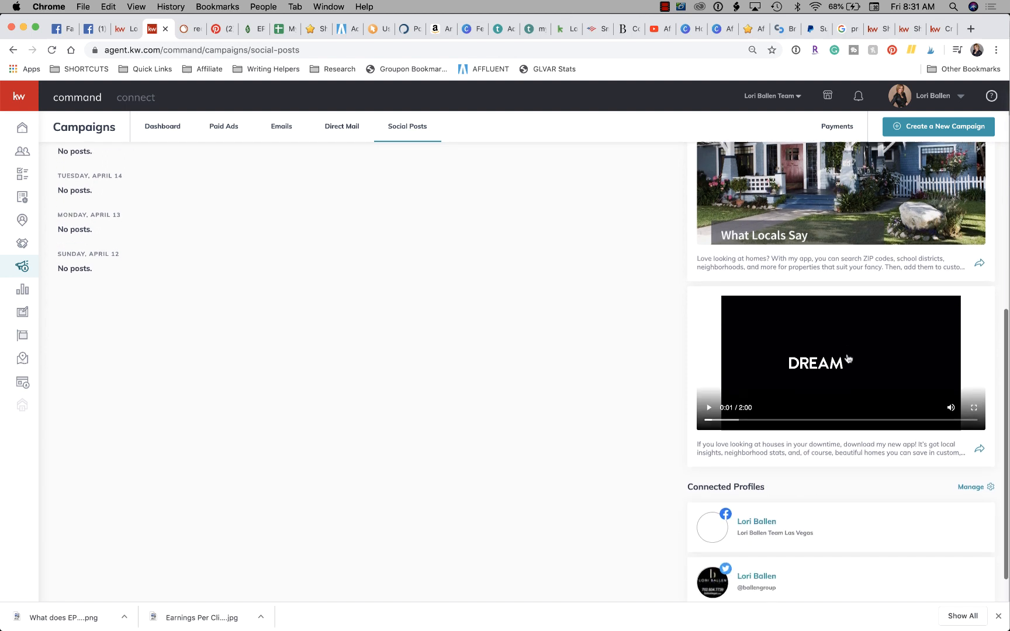
scroll(down, 3)
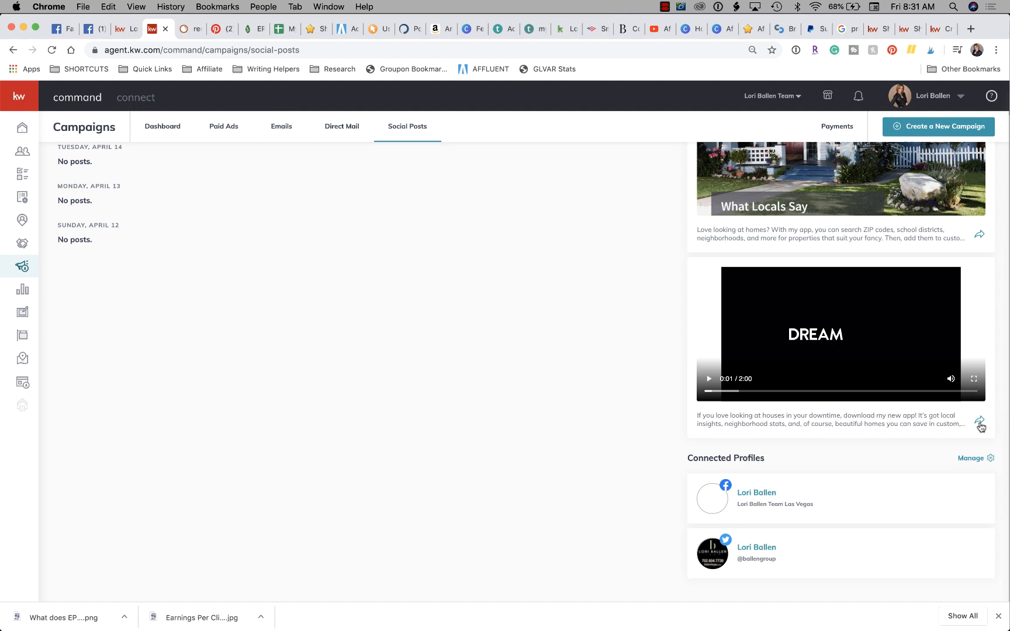
click(978, 421)
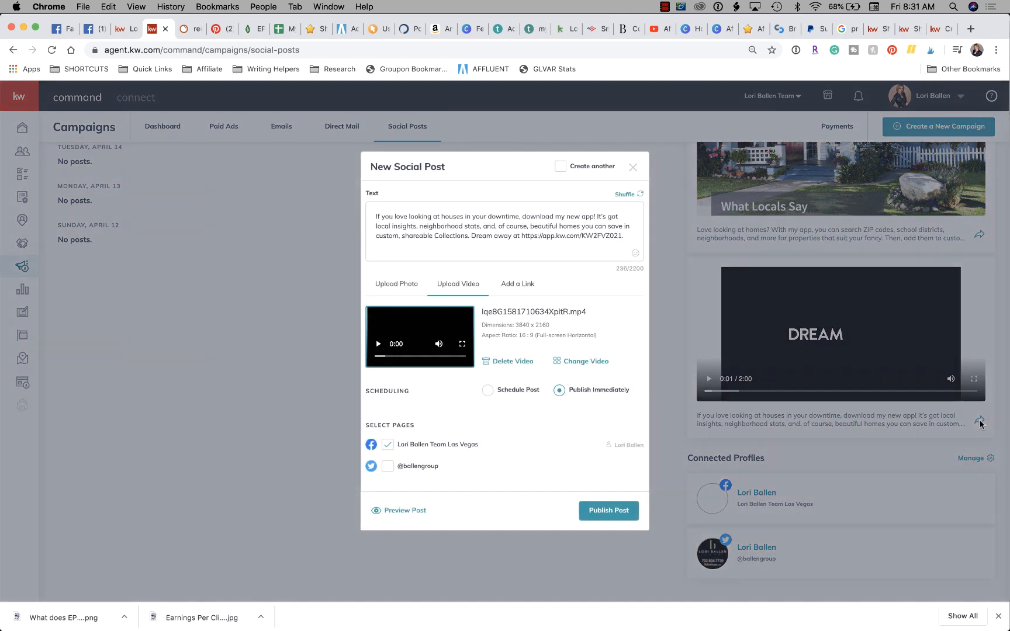
mouse_move(393, 145)
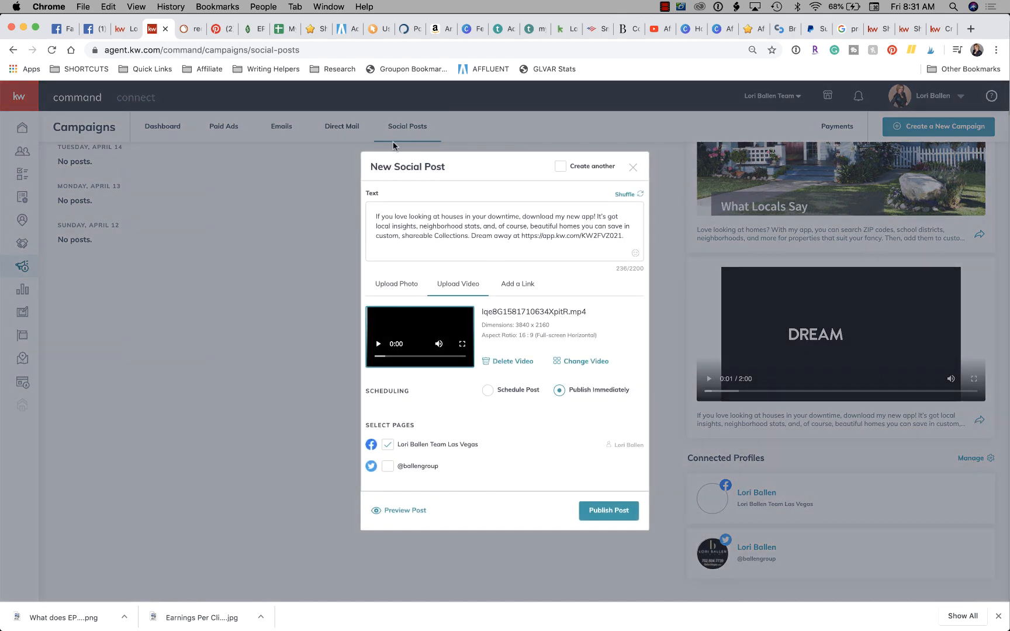
mouse_move(564, 230)
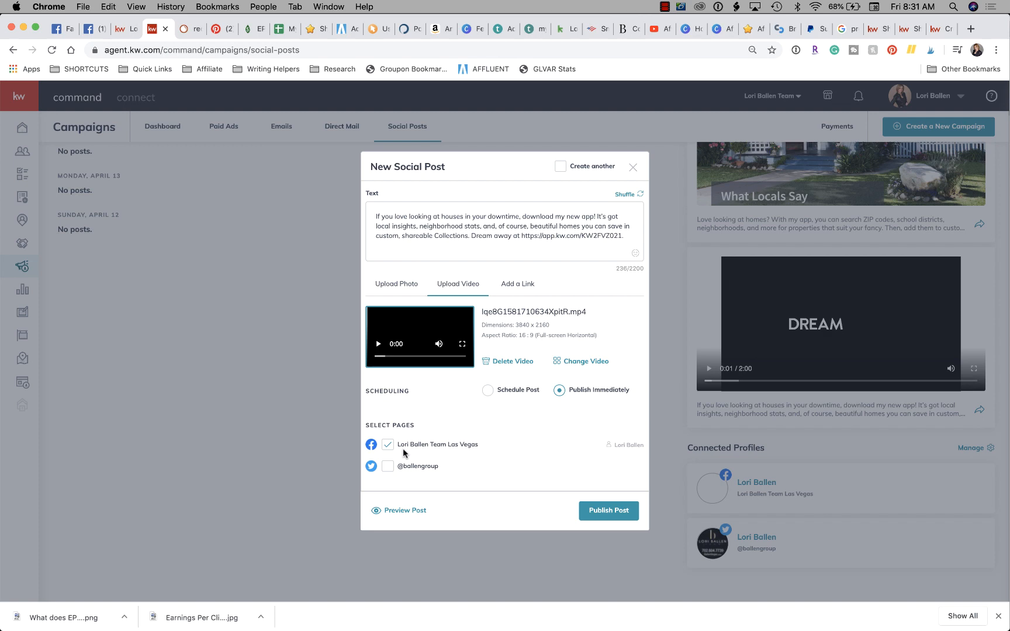
click(387, 466)
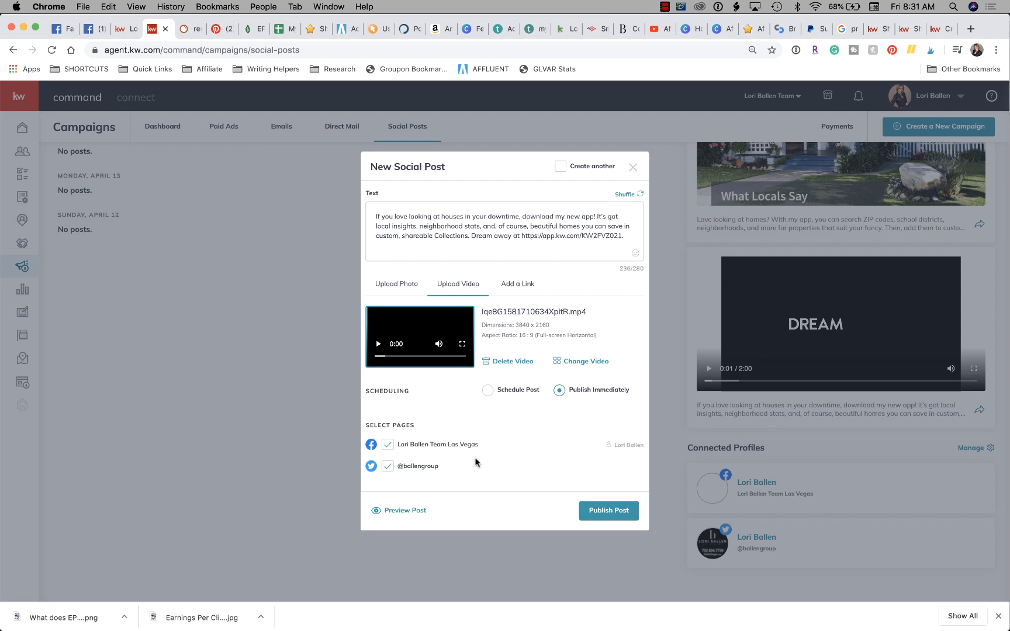
click(404, 510)
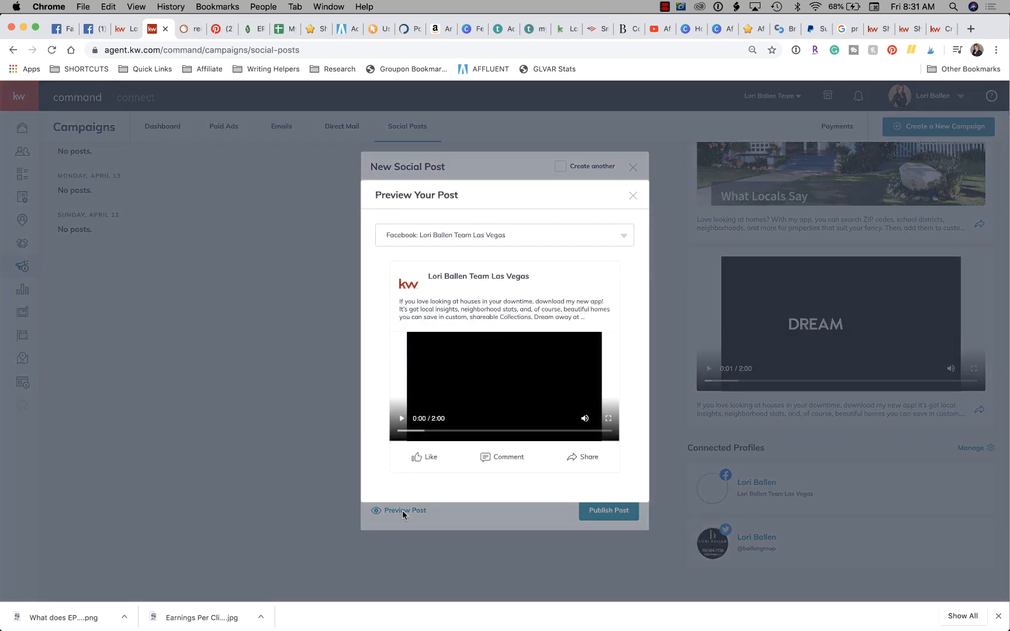
Step: Preview the video on Facebook and Twitter, close the preview, then select the 'Dream away' sentence
click(401, 419)
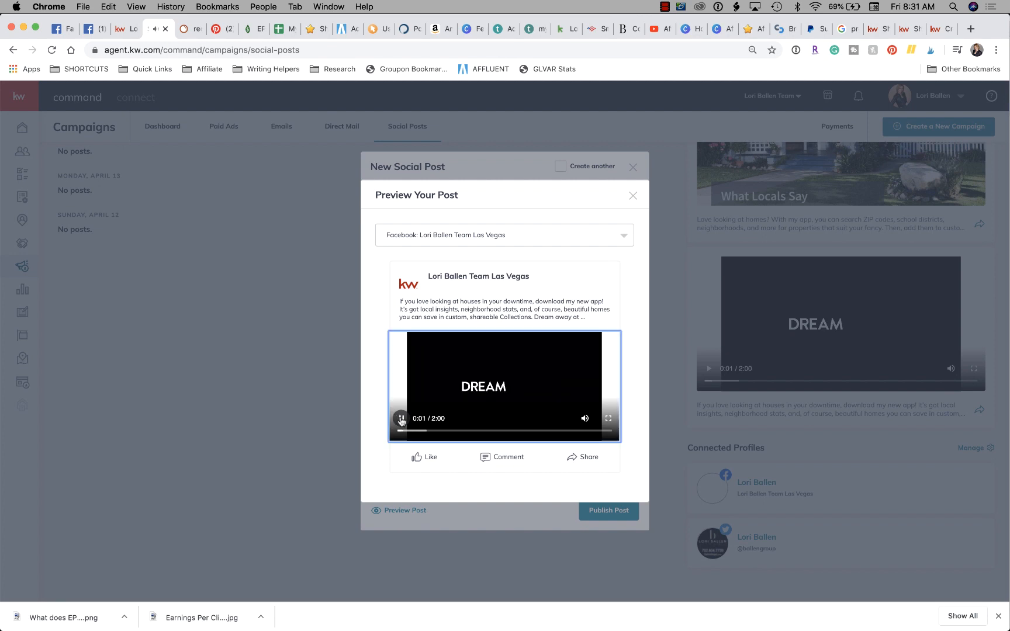
click(401, 418)
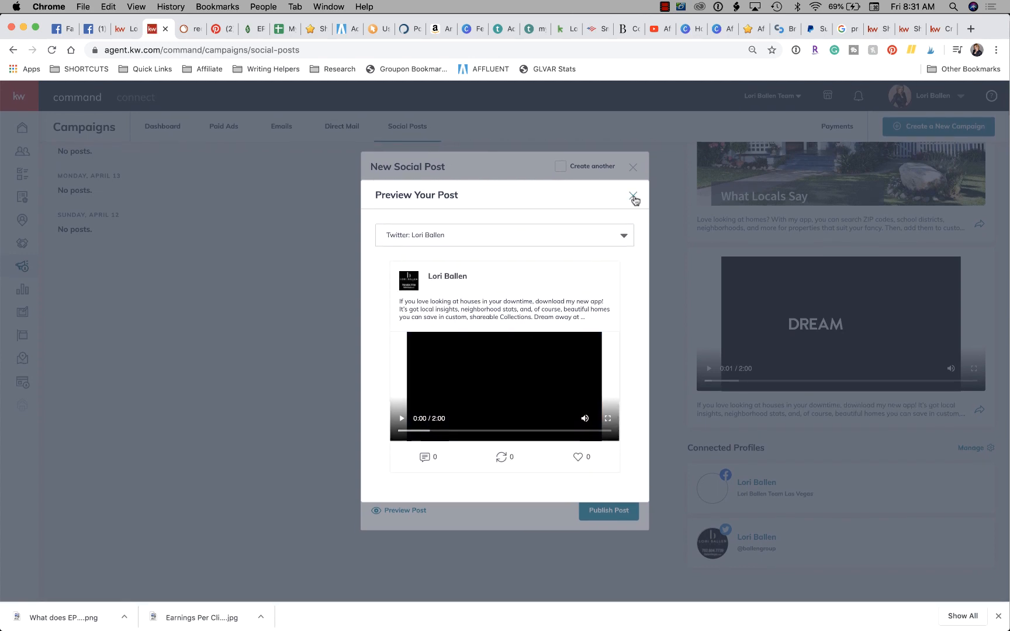
click(634, 198)
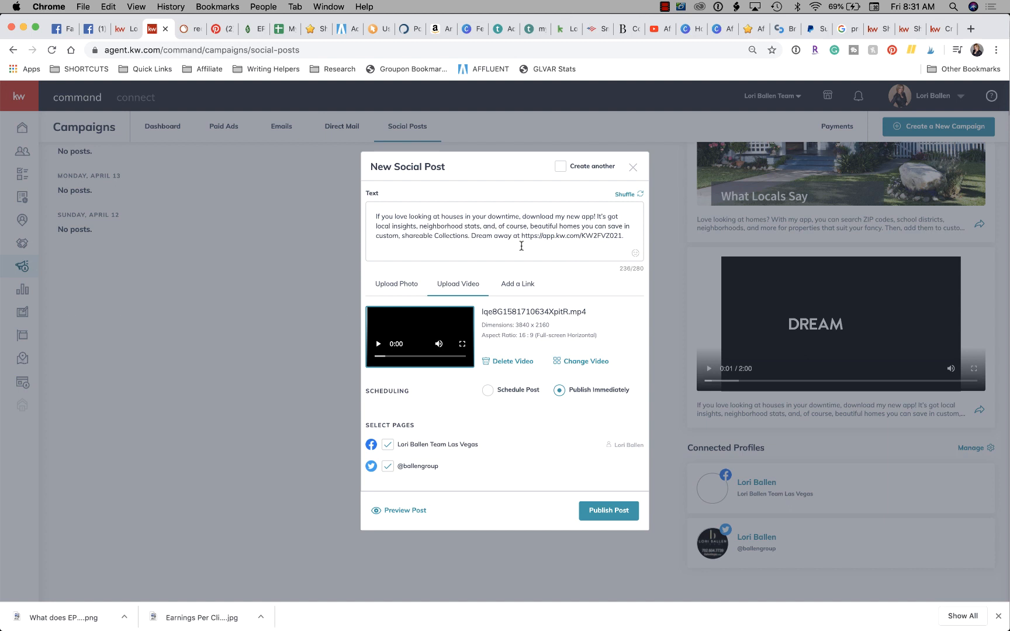
drag(472, 236, 623, 236)
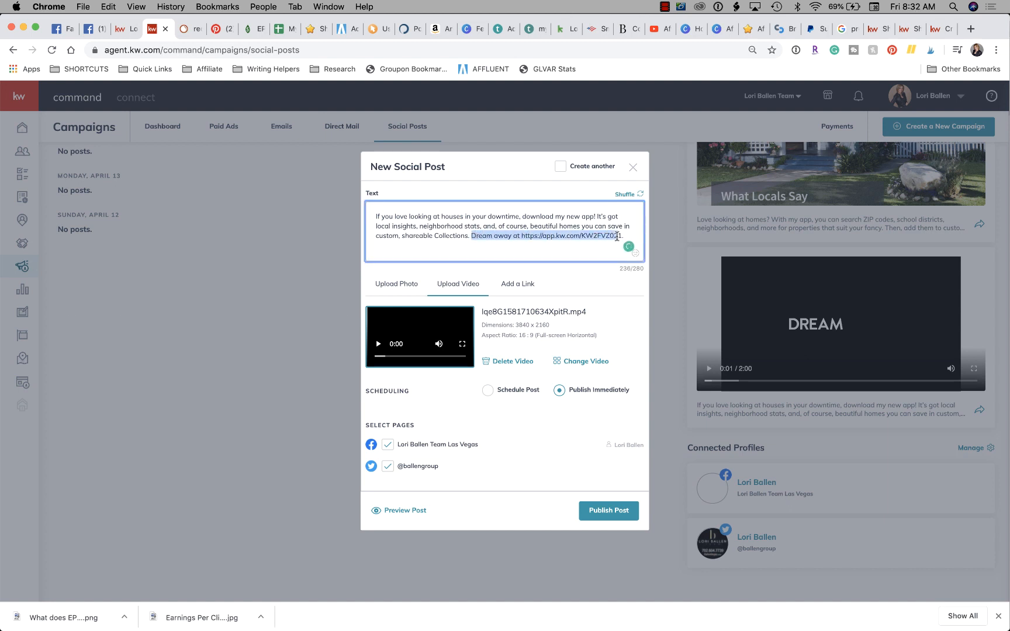